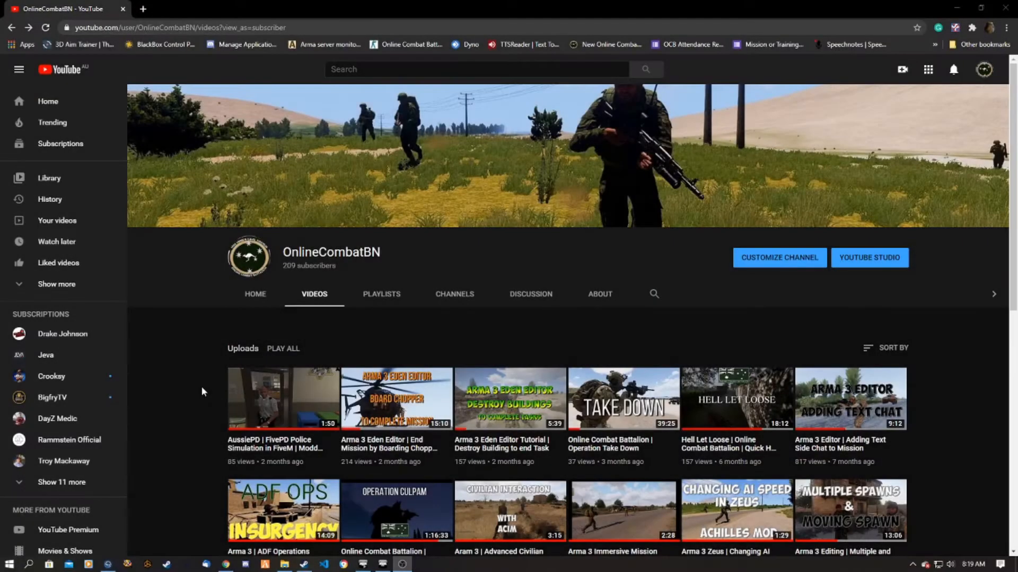
mouse_move(196, 406)
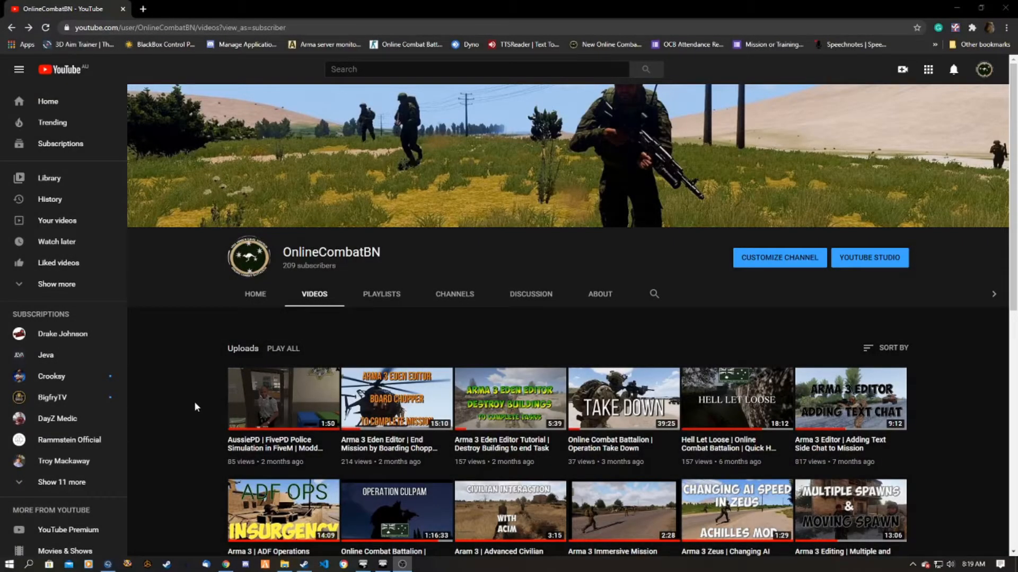
Review the Any Player Present trigger's BIS_fnc_infoText activation, then cancel without changes.
scroll("down", 3)
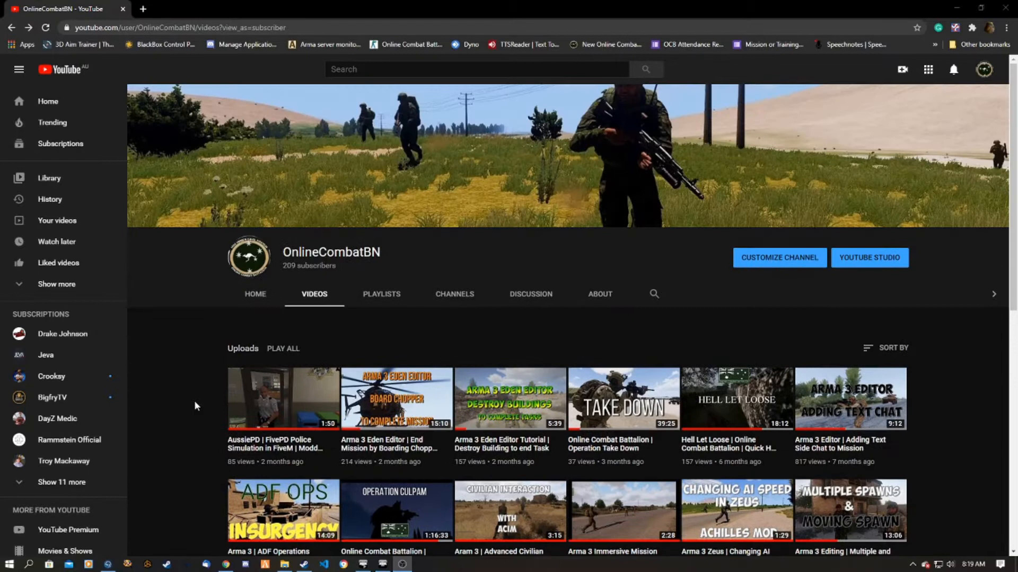
mouse_move(348, 321)
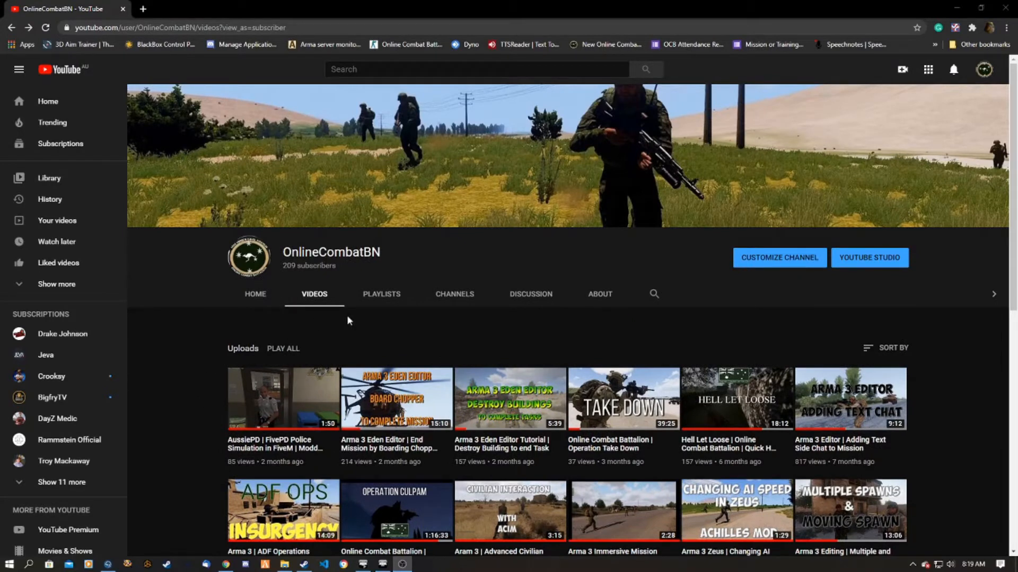
mouse_move(416, 329)
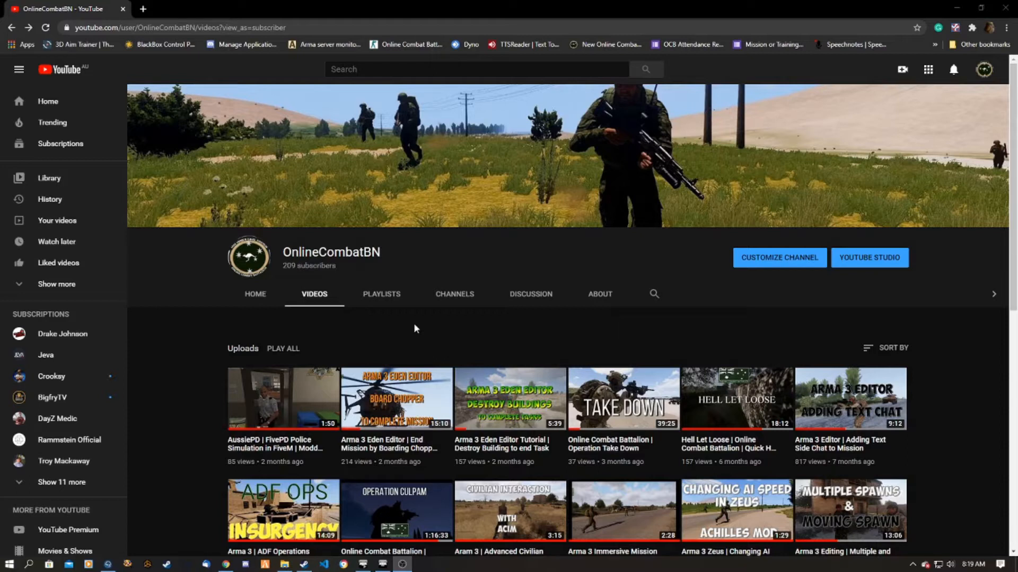
mouse_move(206, 410)
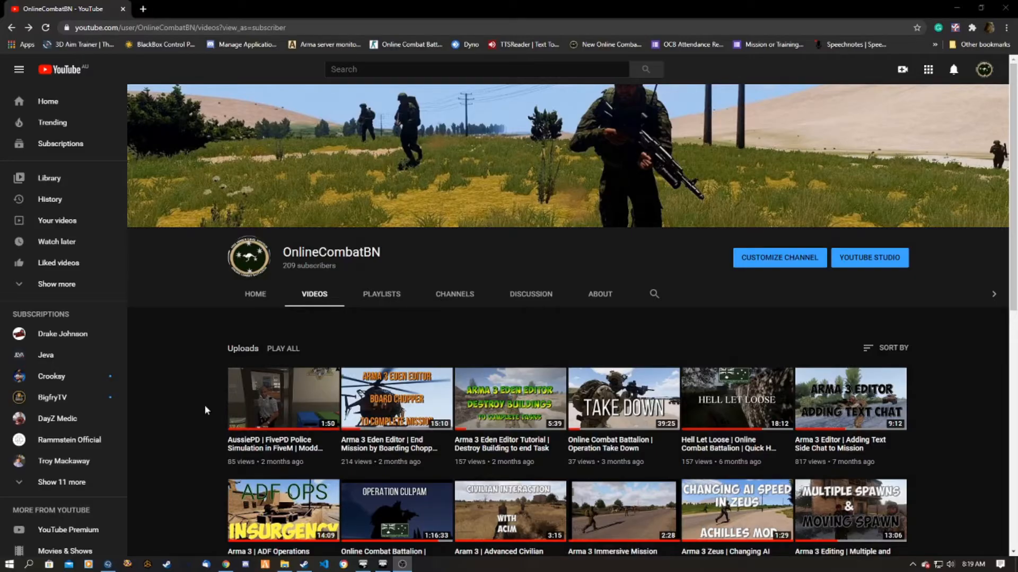
key("alt+tab")
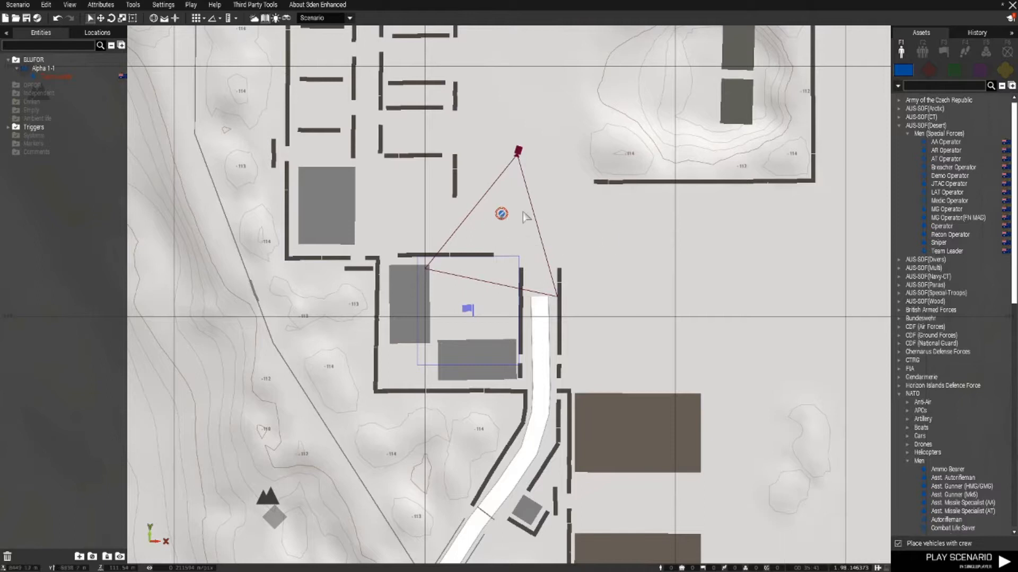
mouse_move(466, 316)
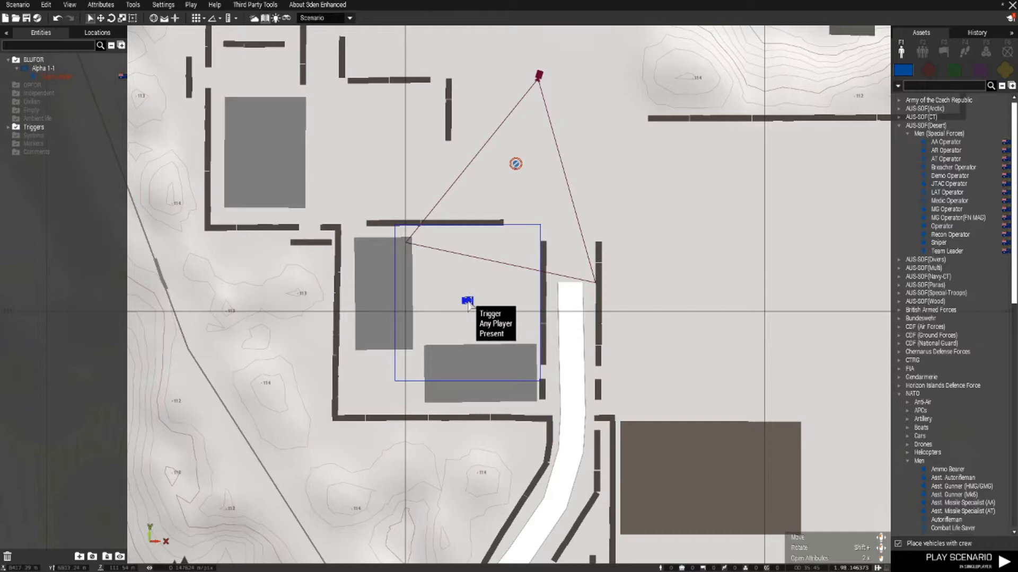
double_click(467, 306)
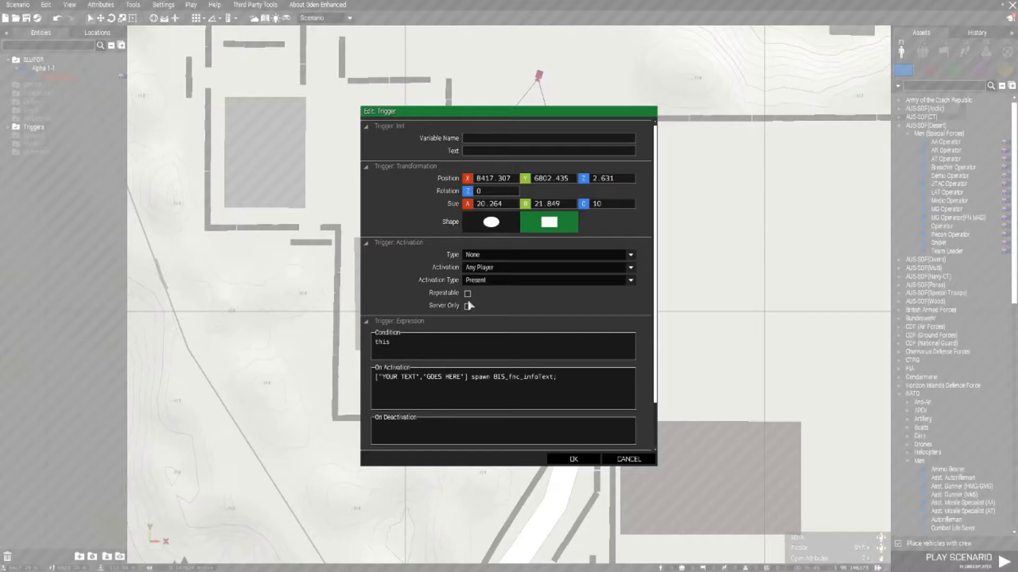
mouse_move(446, 273)
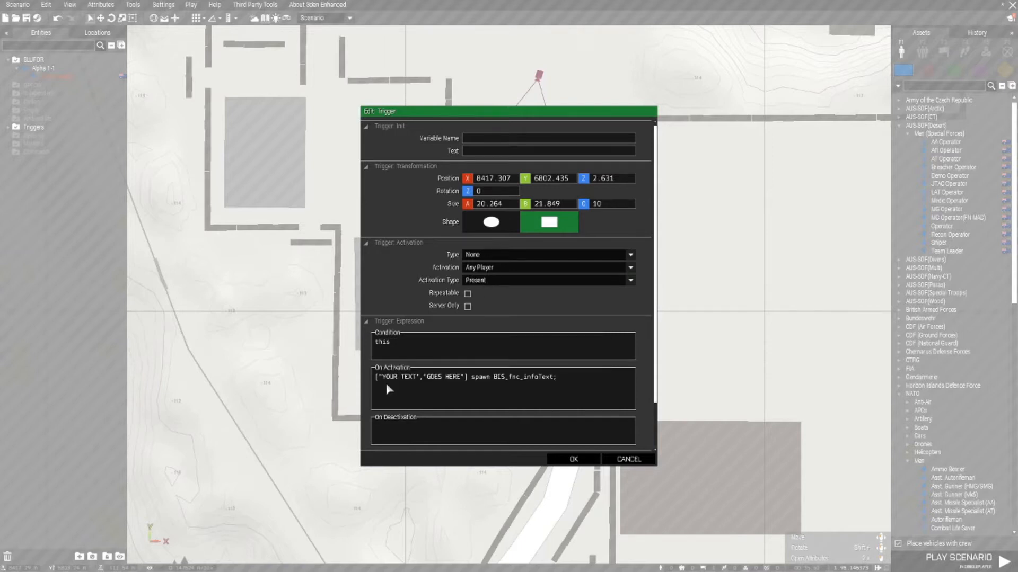
mouse_move(408, 379)
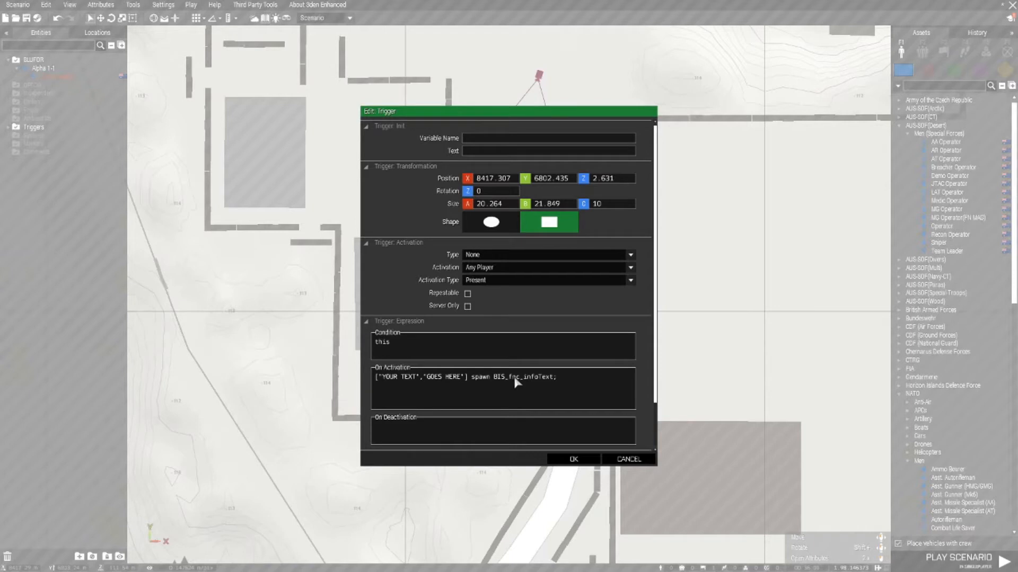
mouse_move(549, 370)
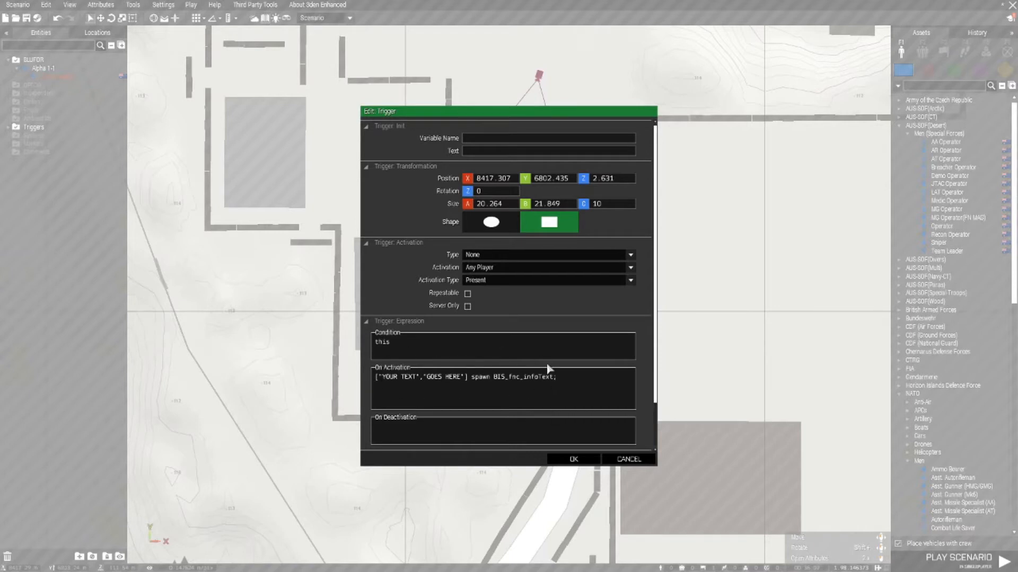
mouse_move(391, 400)
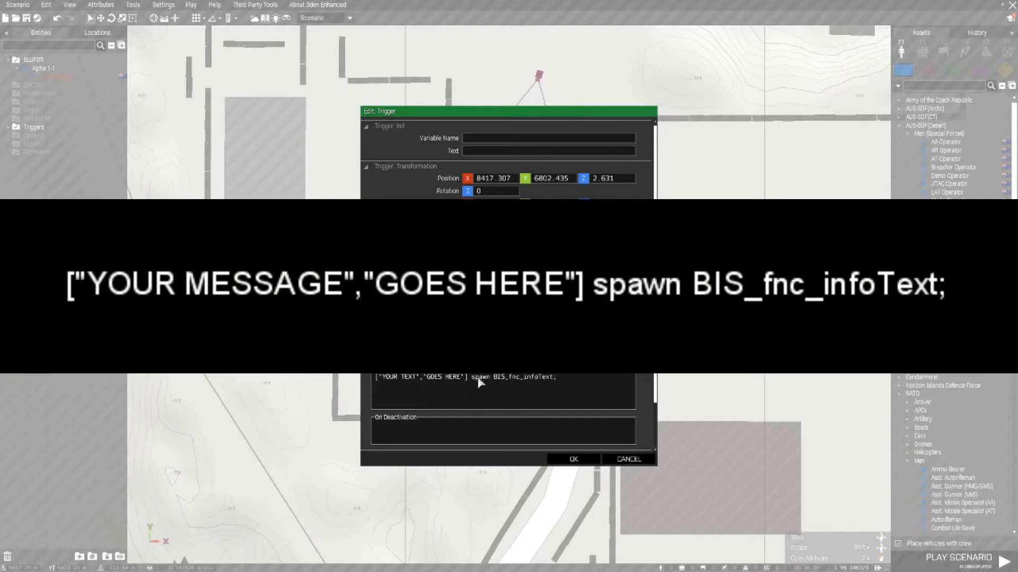
mouse_move(516, 386)
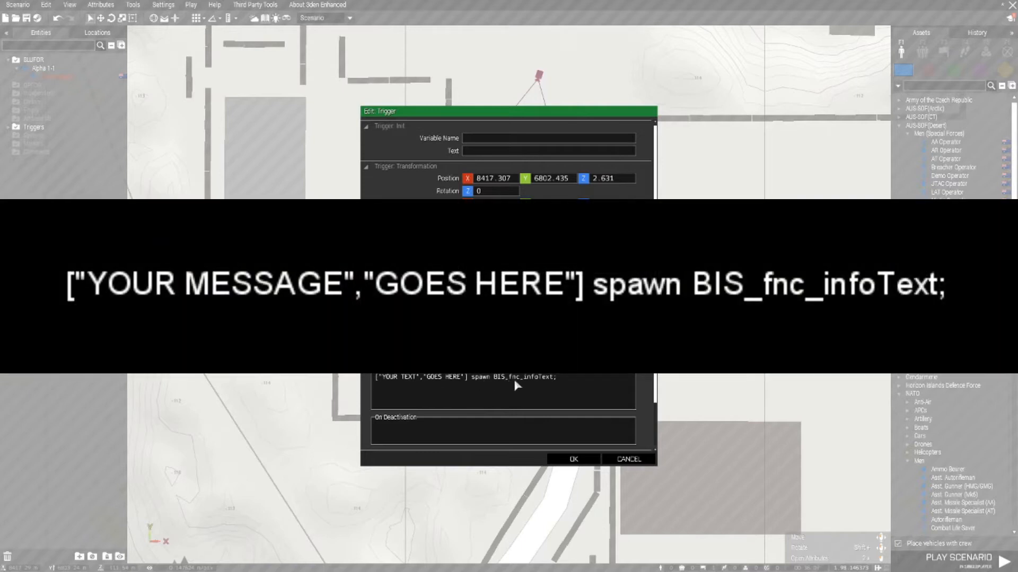
mouse_move(533, 406)
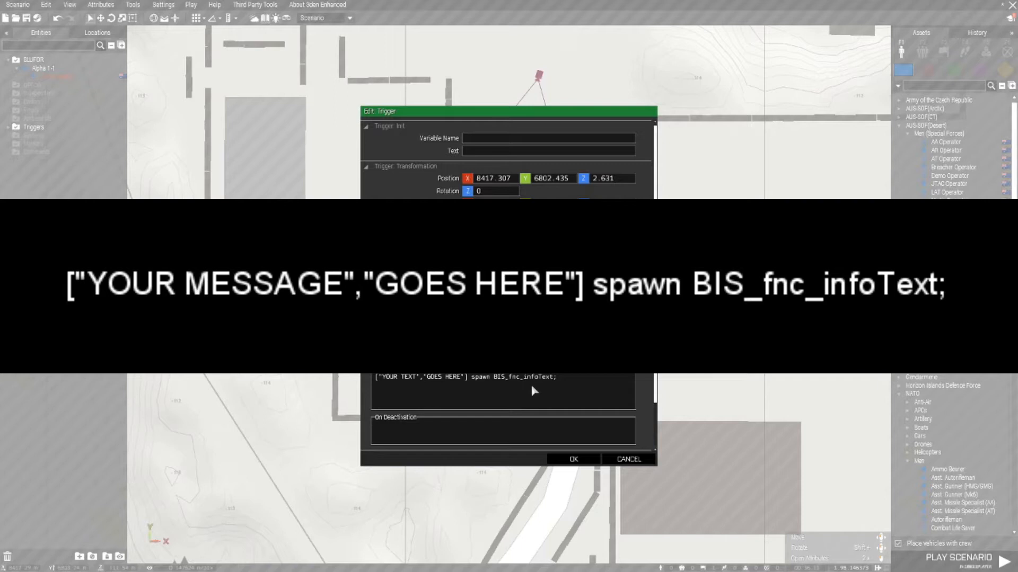
mouse_move(559, 385)
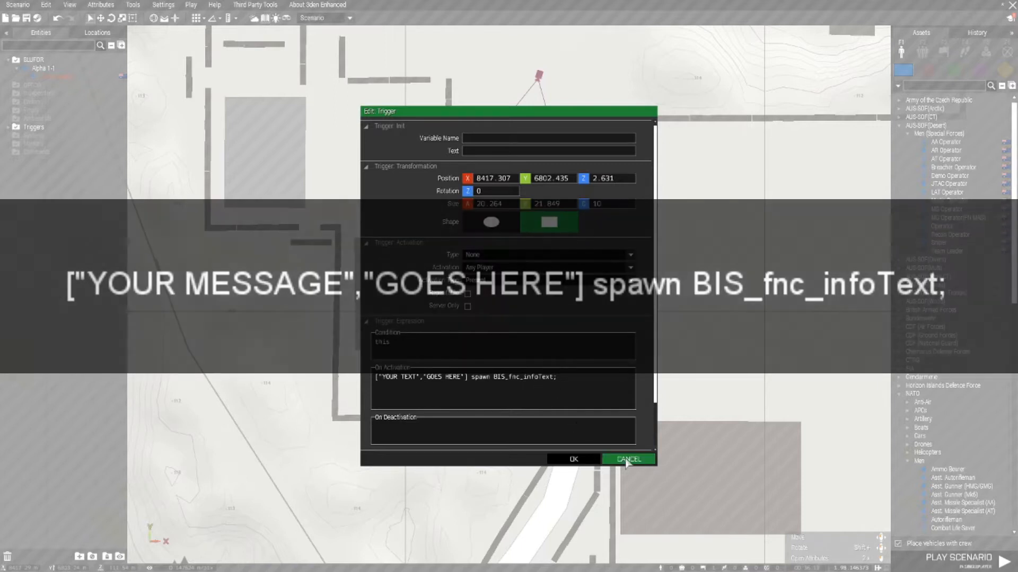
left_click(628, 459)
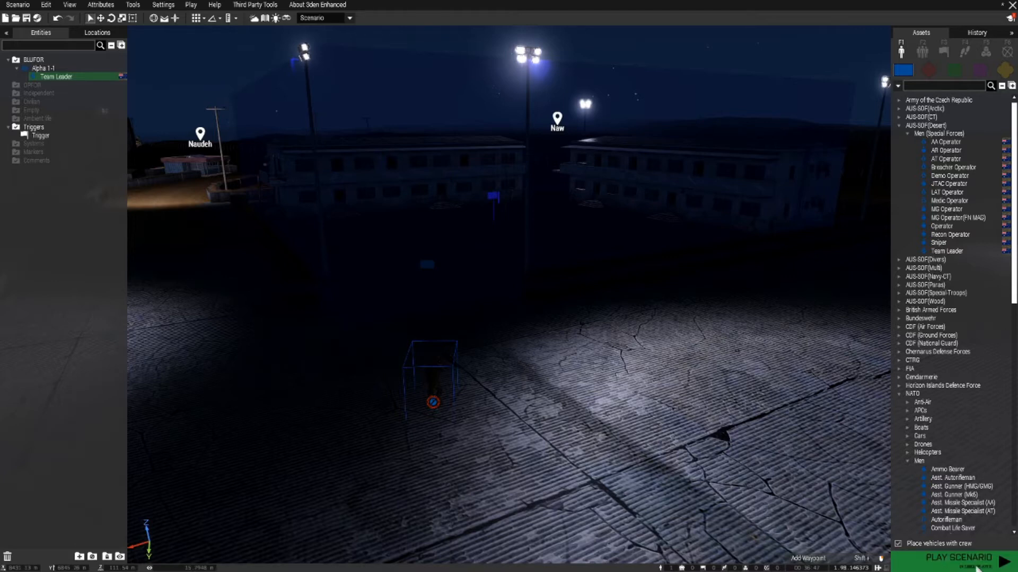
Launch the scenario in singleplayer with PLAY SCENARIO to test it.
left_click(957, 560)
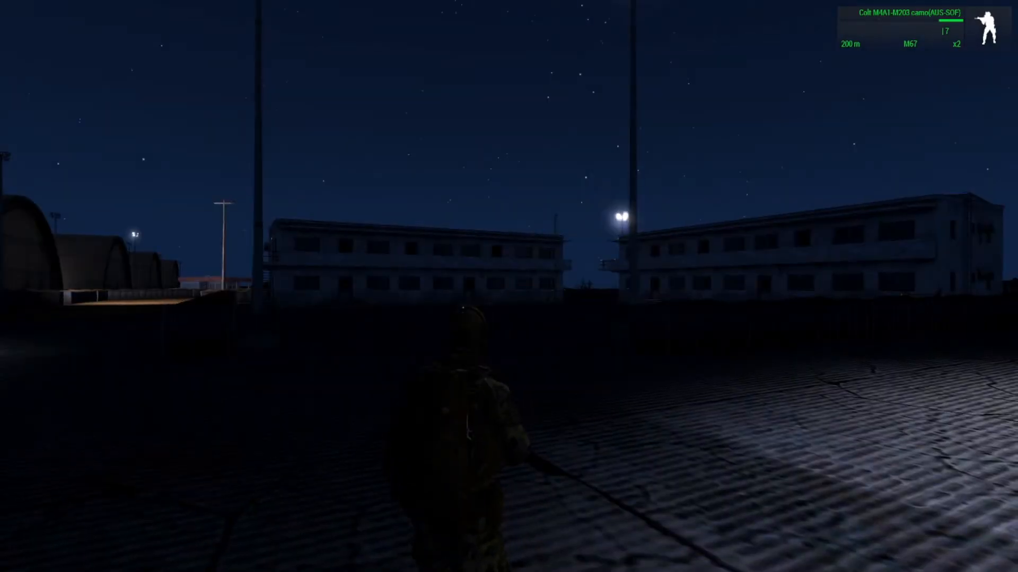
mouse_move(509, 286)
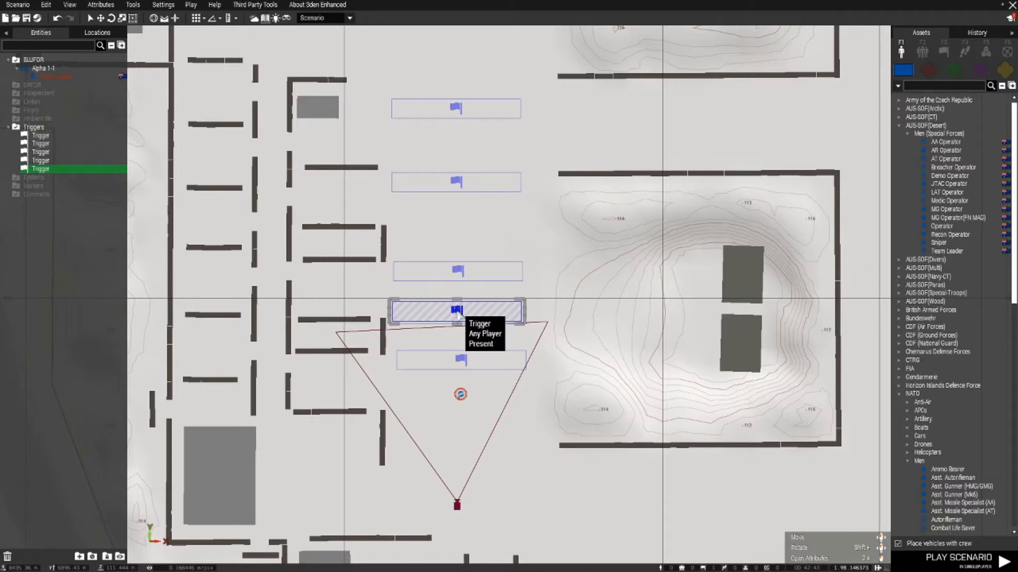
Inspect a trigger's attributes, cancel unchanged, and select one of the triggers on the map.
double_click(456, 312)
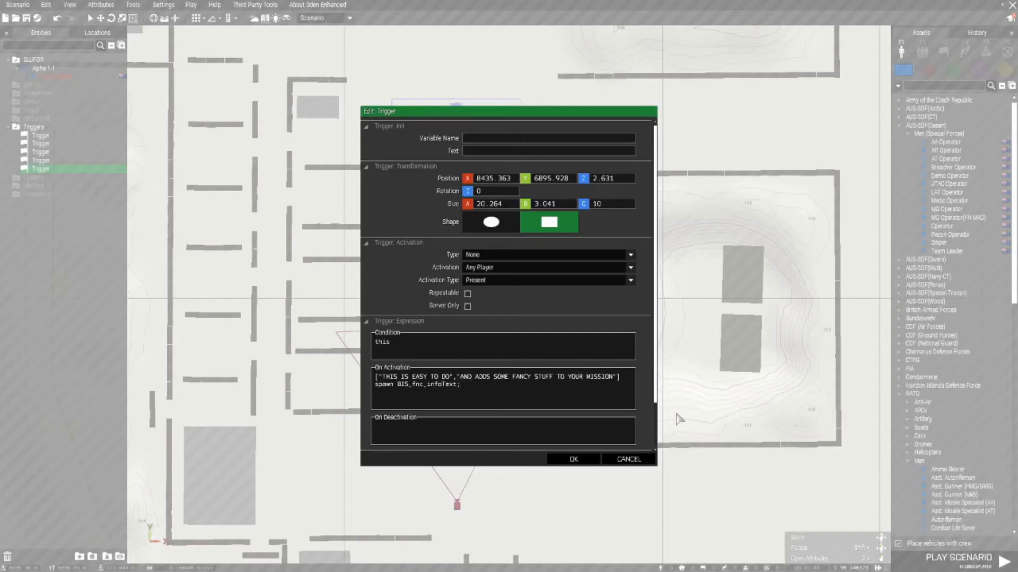
left_click(574, 459)
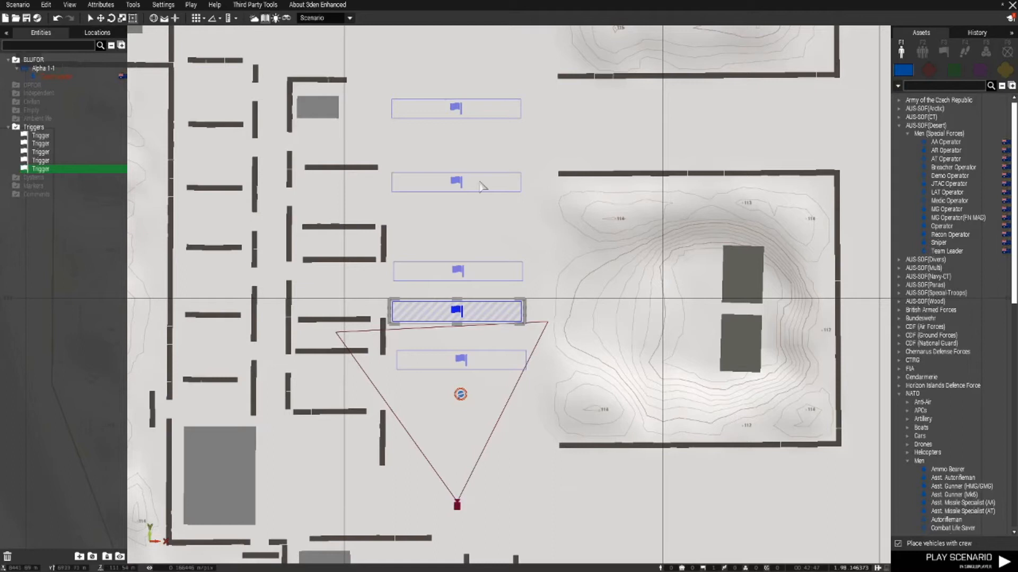
mouse_move(454, 311)
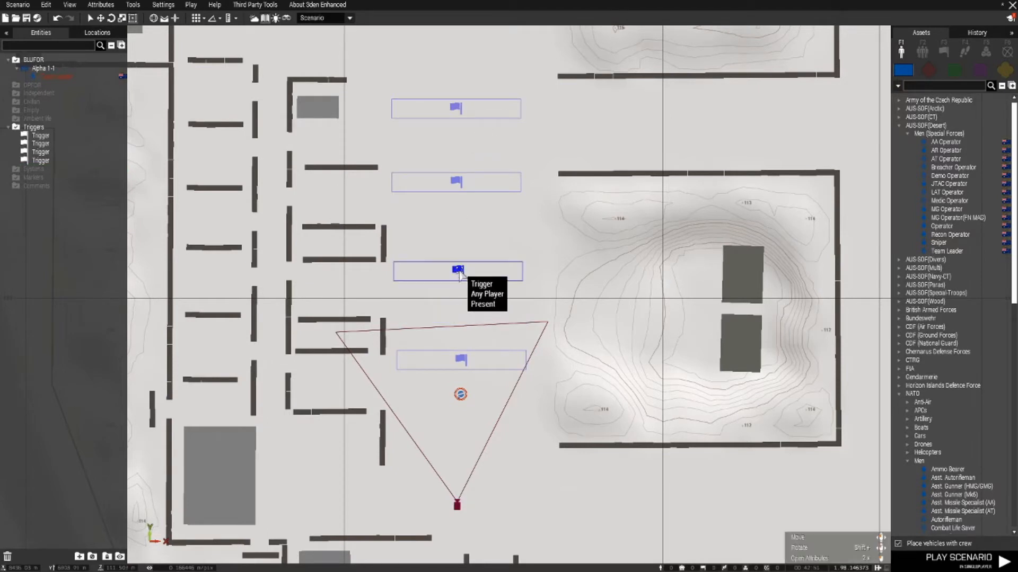
left_click(459, 281)
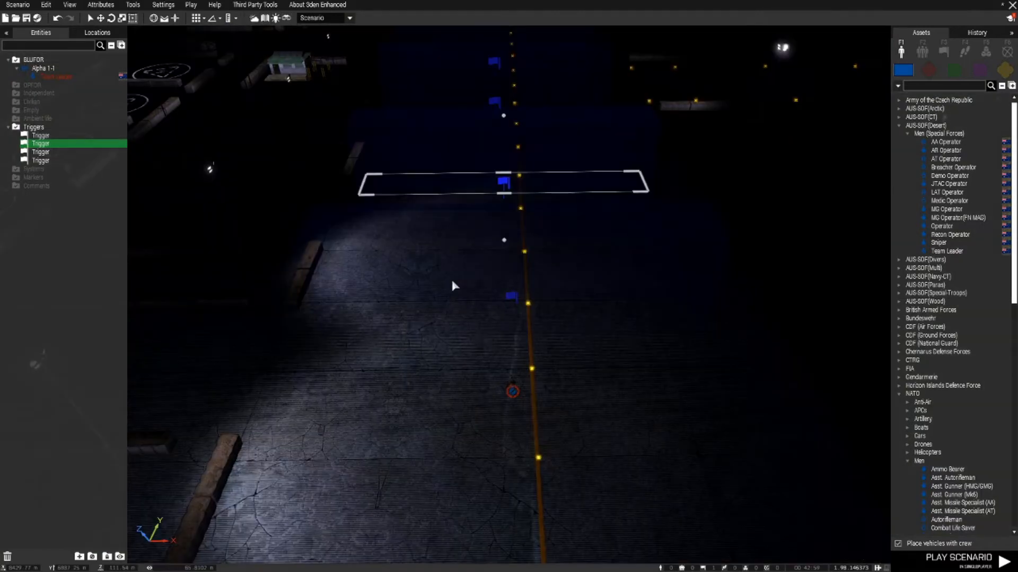
Lower the runway-side trigger's Size C height from 10 to 5.
left_click_drag(454, 286, 488, 314)
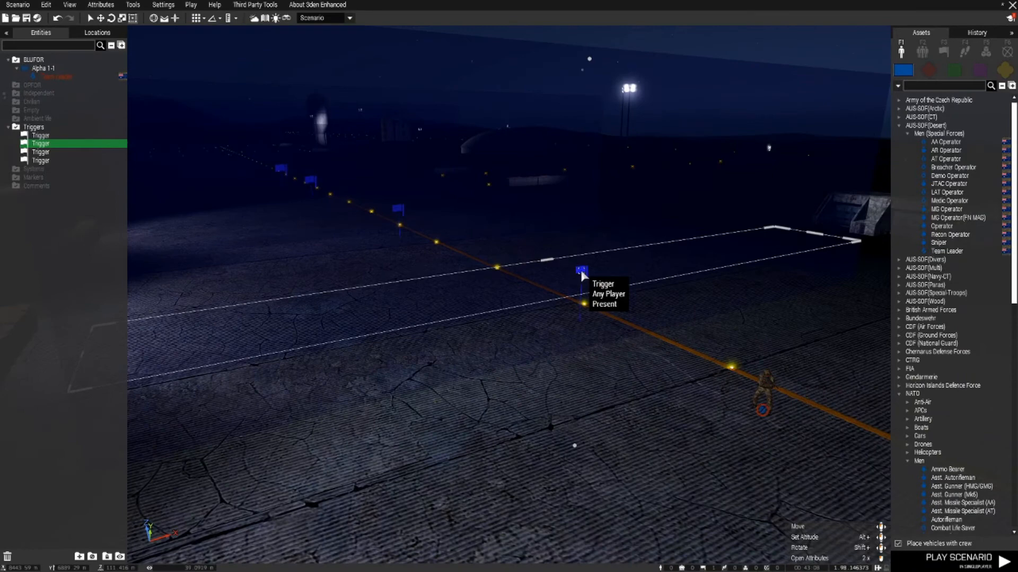
double_click(579, 277)
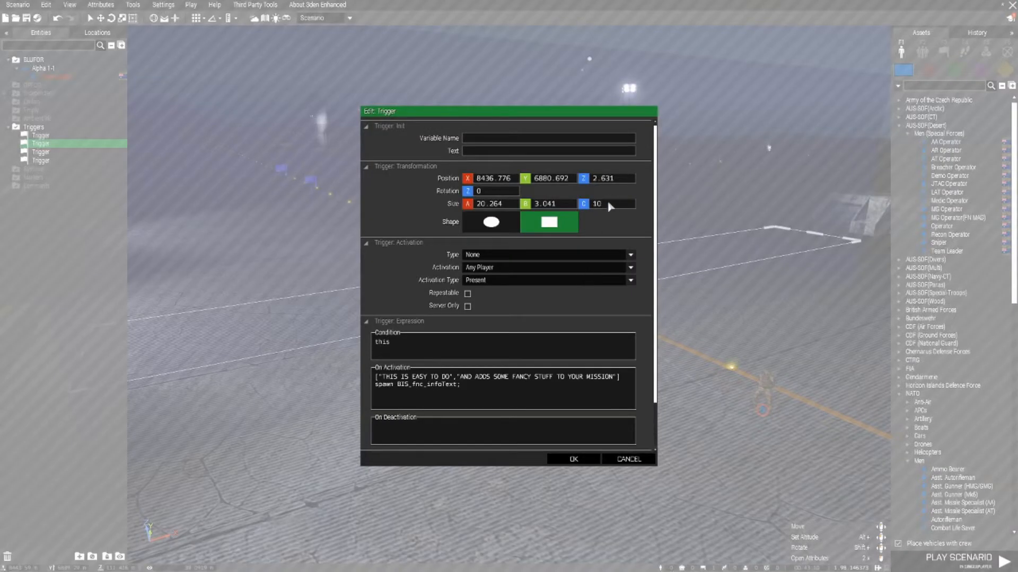
mouse_move(468, 203)
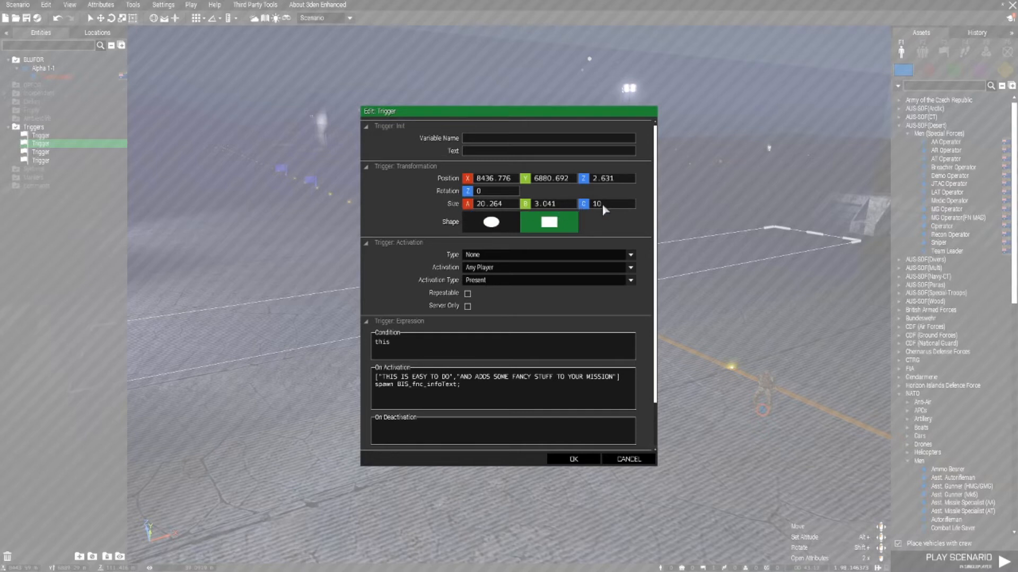
type("5")
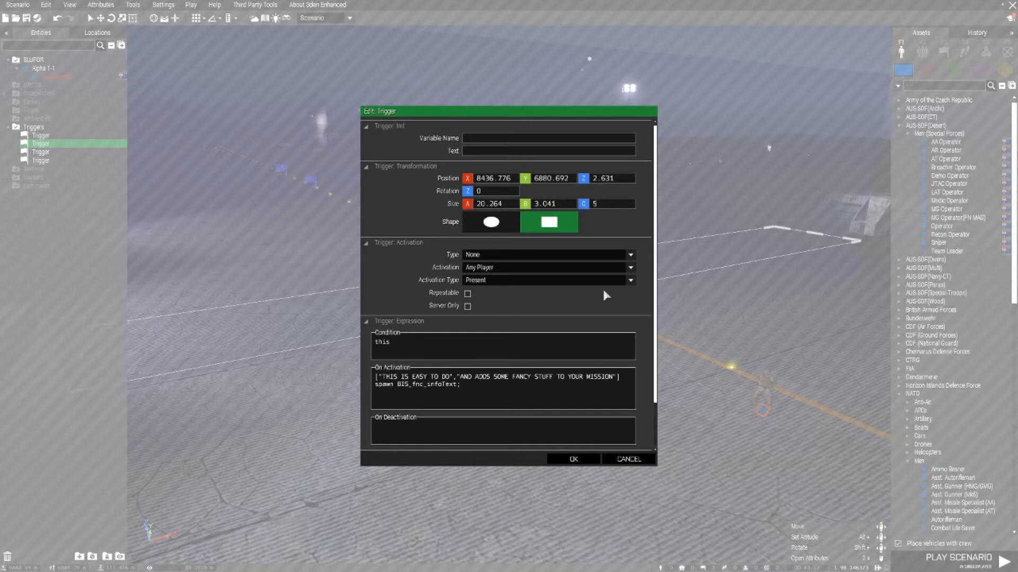
left_click(574, 459)
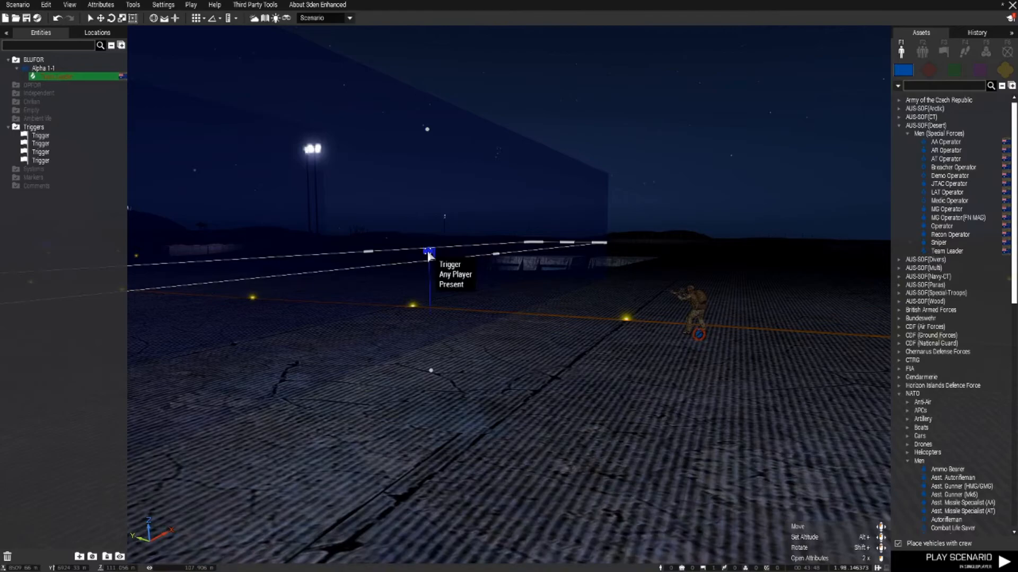
Set the runway-side trigger's Size C height to 2 and confirm.
double_click(428, 264)
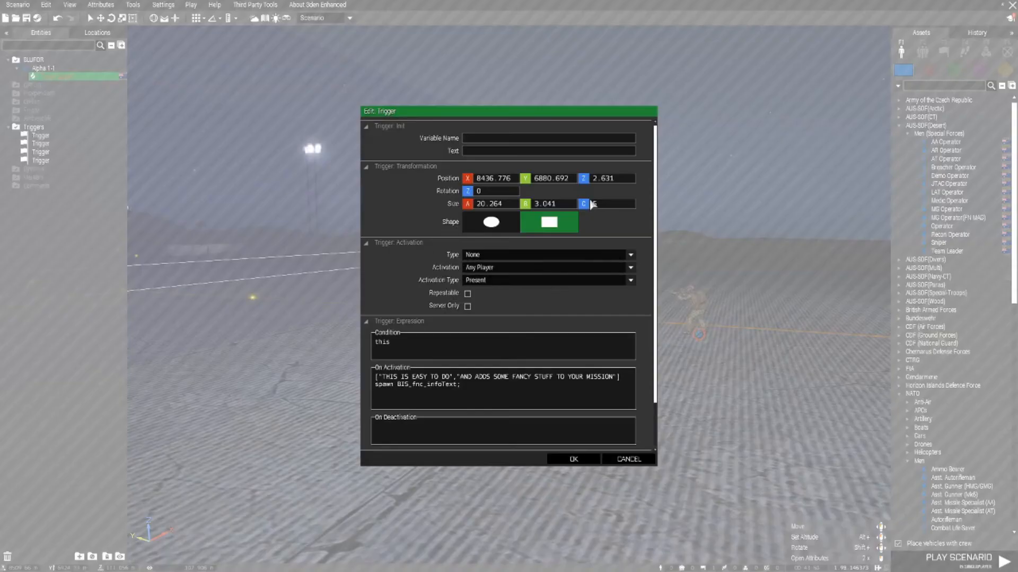
type("5")
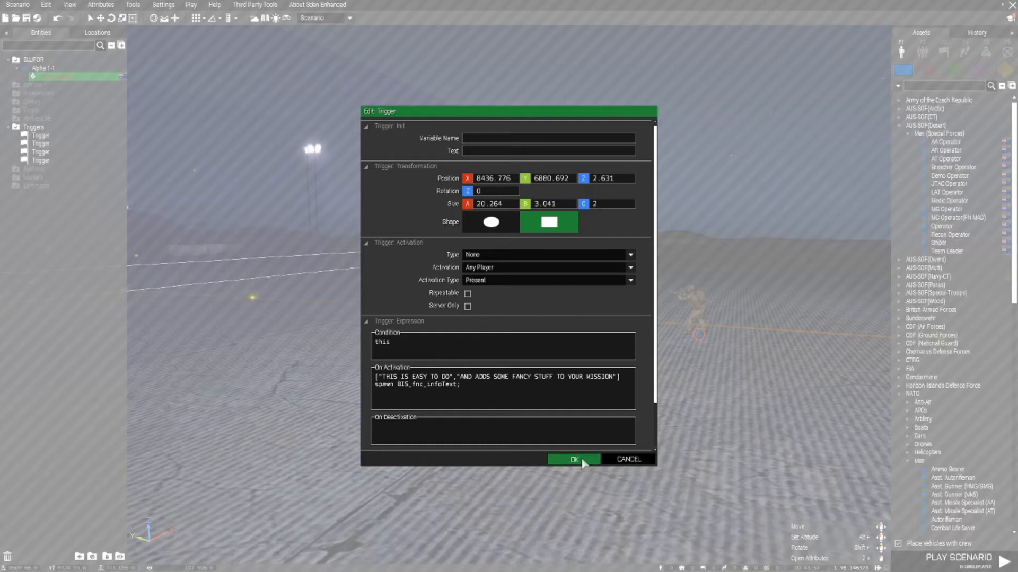
left_click(573, 459)
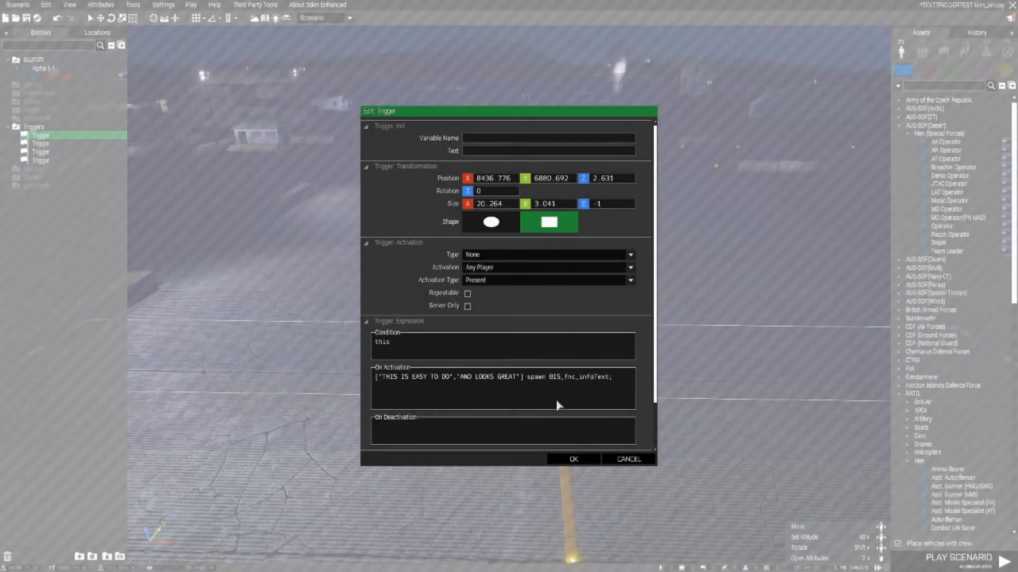
mouse_move(535, 382)
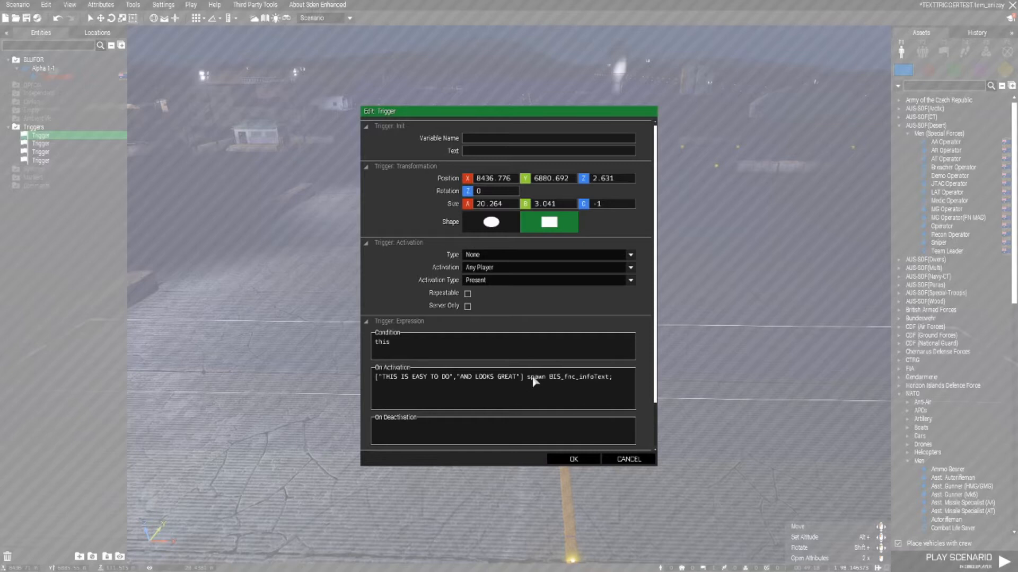
mouse_move(387, 385)
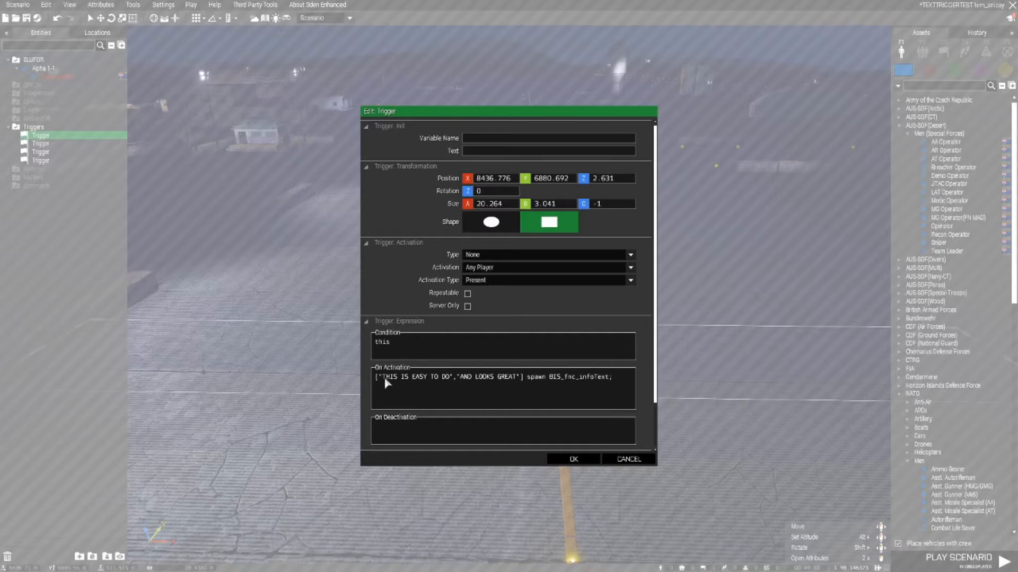
Confirm the height -1 trigger showing 'THIS IS EASY TO DO' and 'AND LOOKS GREAT'.
double_click(415, 377)
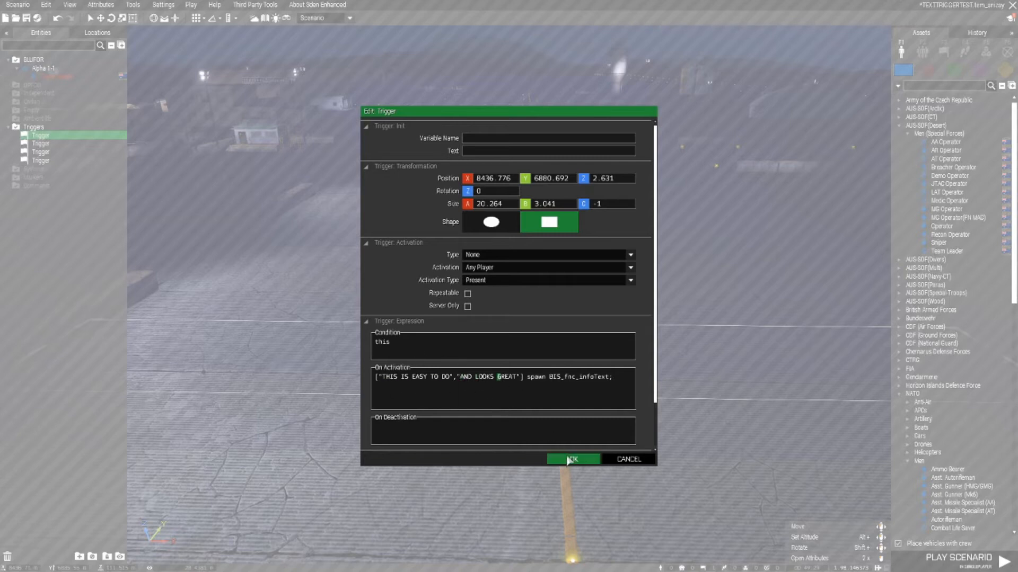
left_click(573, 459)
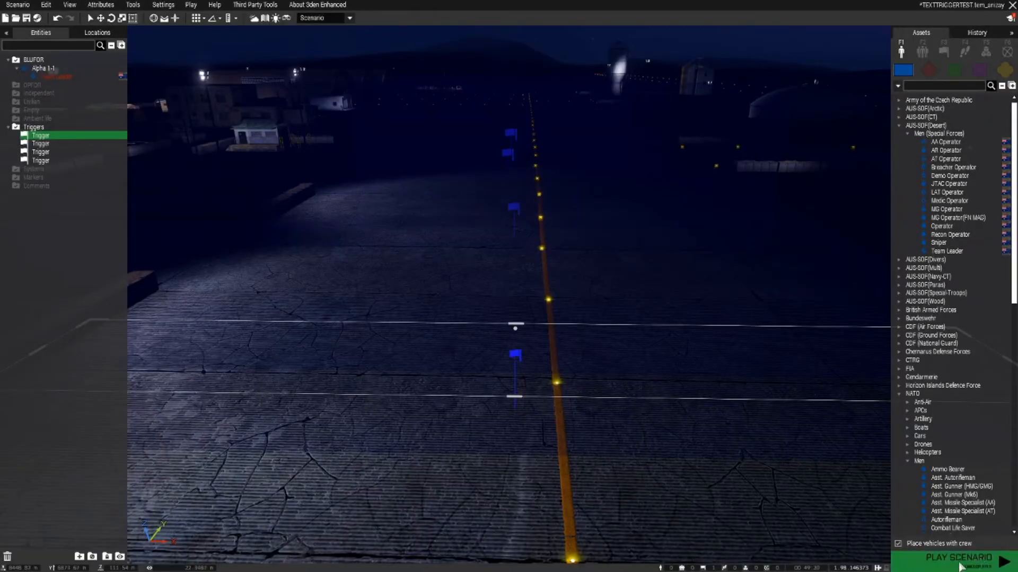
Relaunch the scenario to test the triggers in-game.
left_click(959, 559)
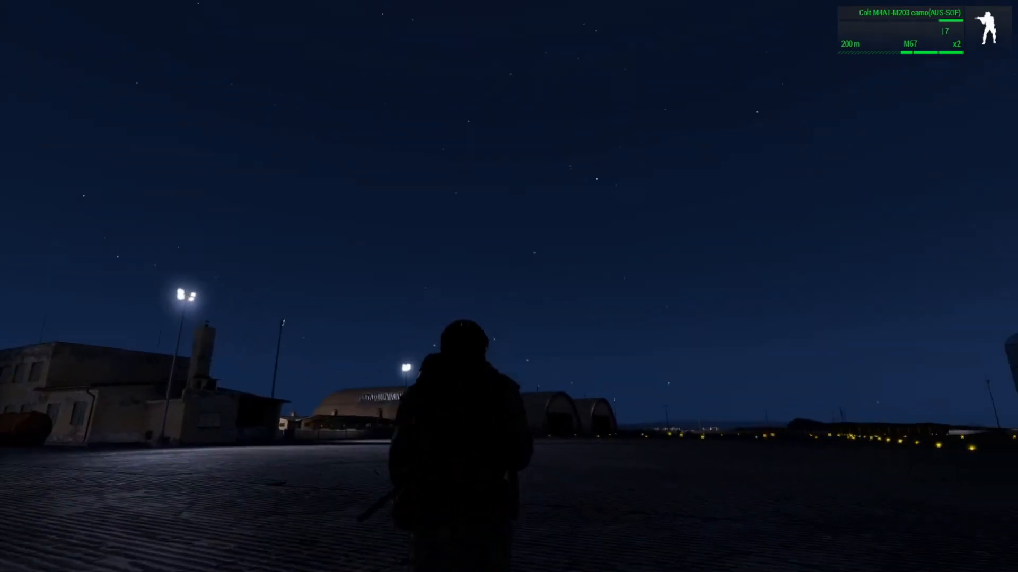
mouse_move(509, 286)
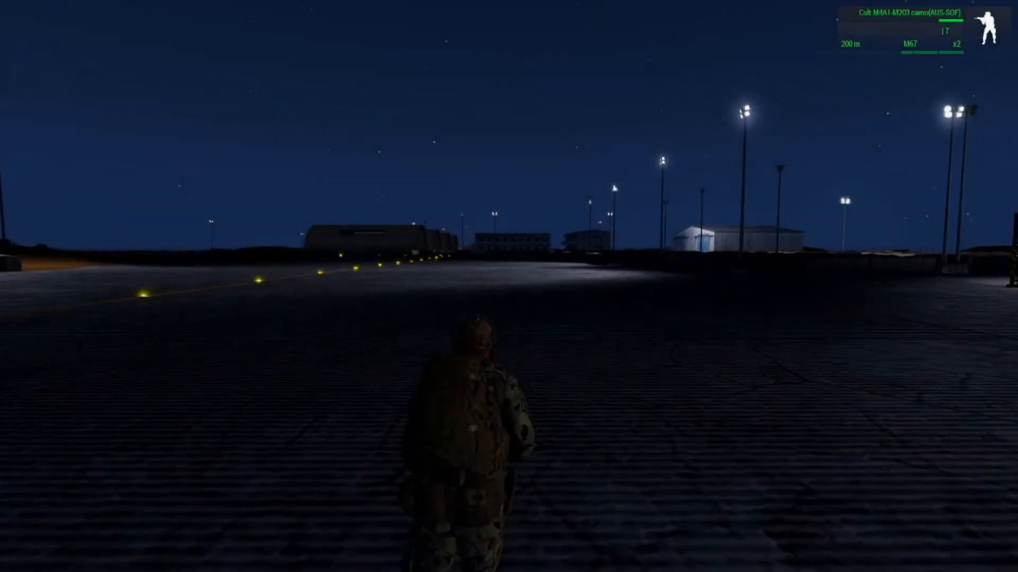